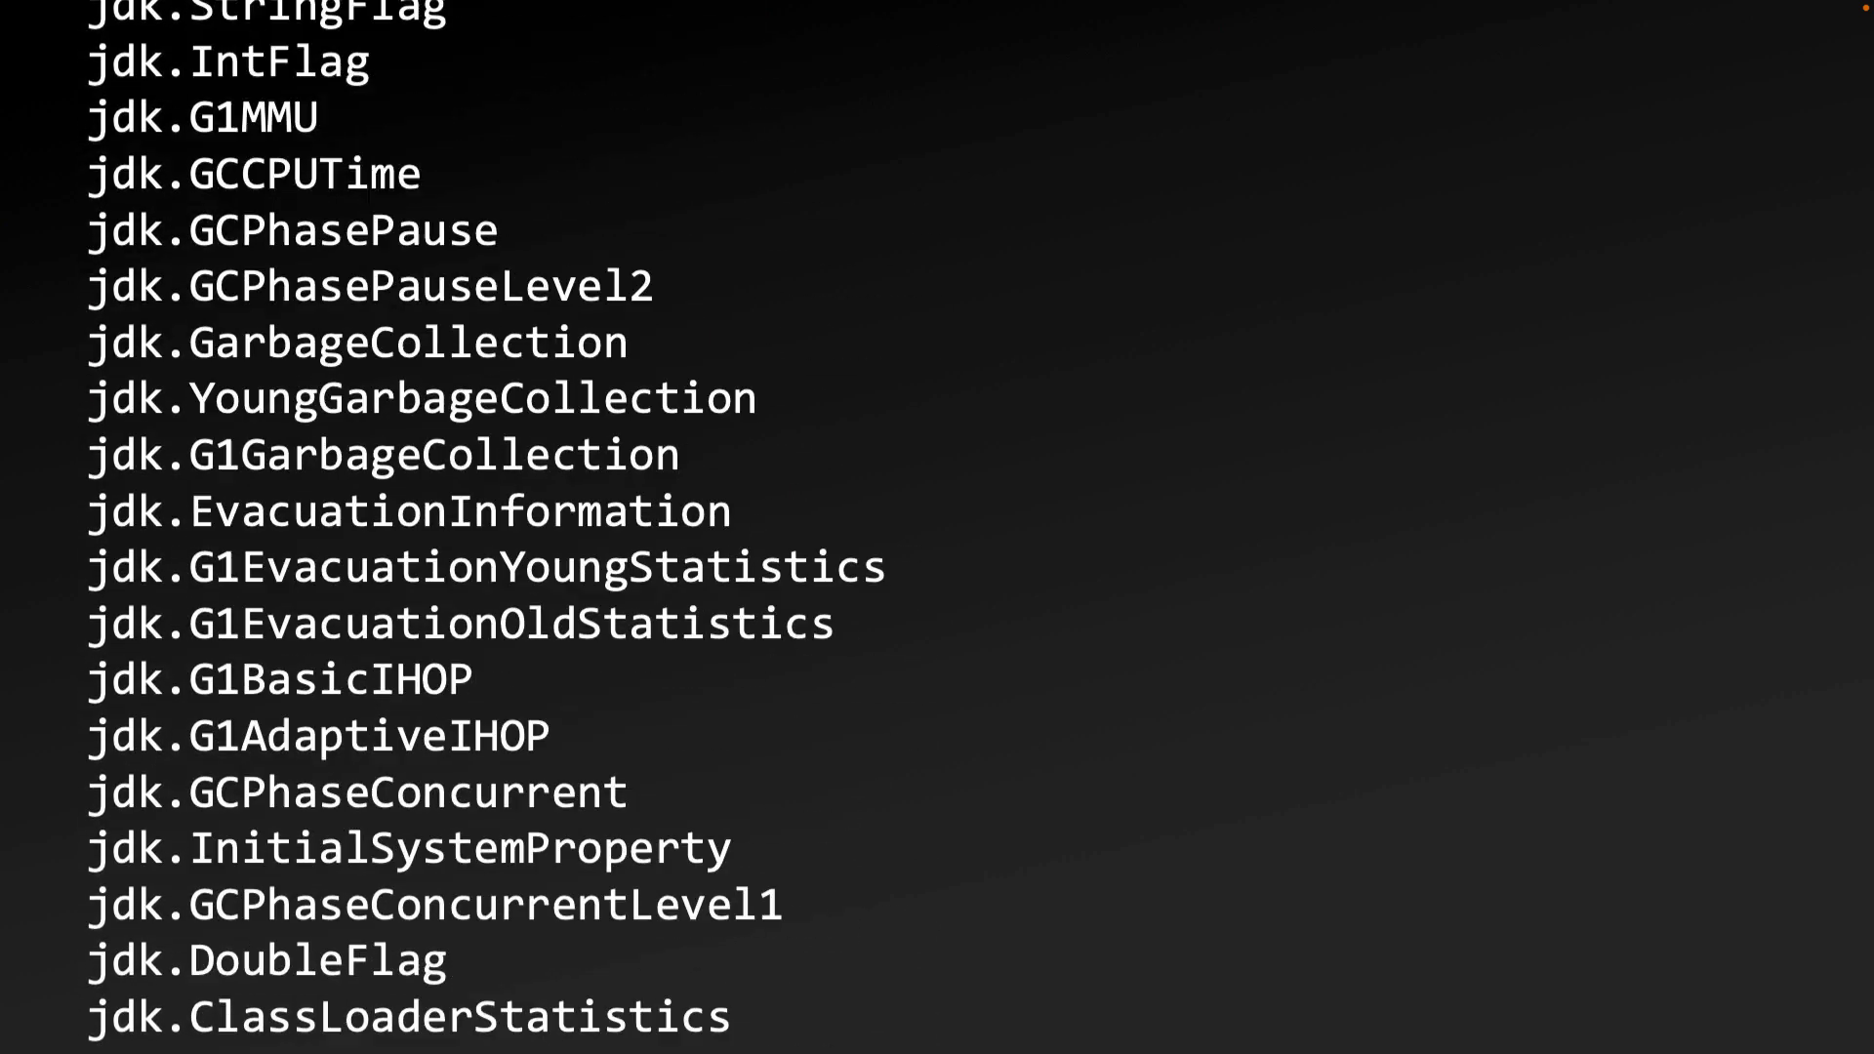
scroll(down, 3)
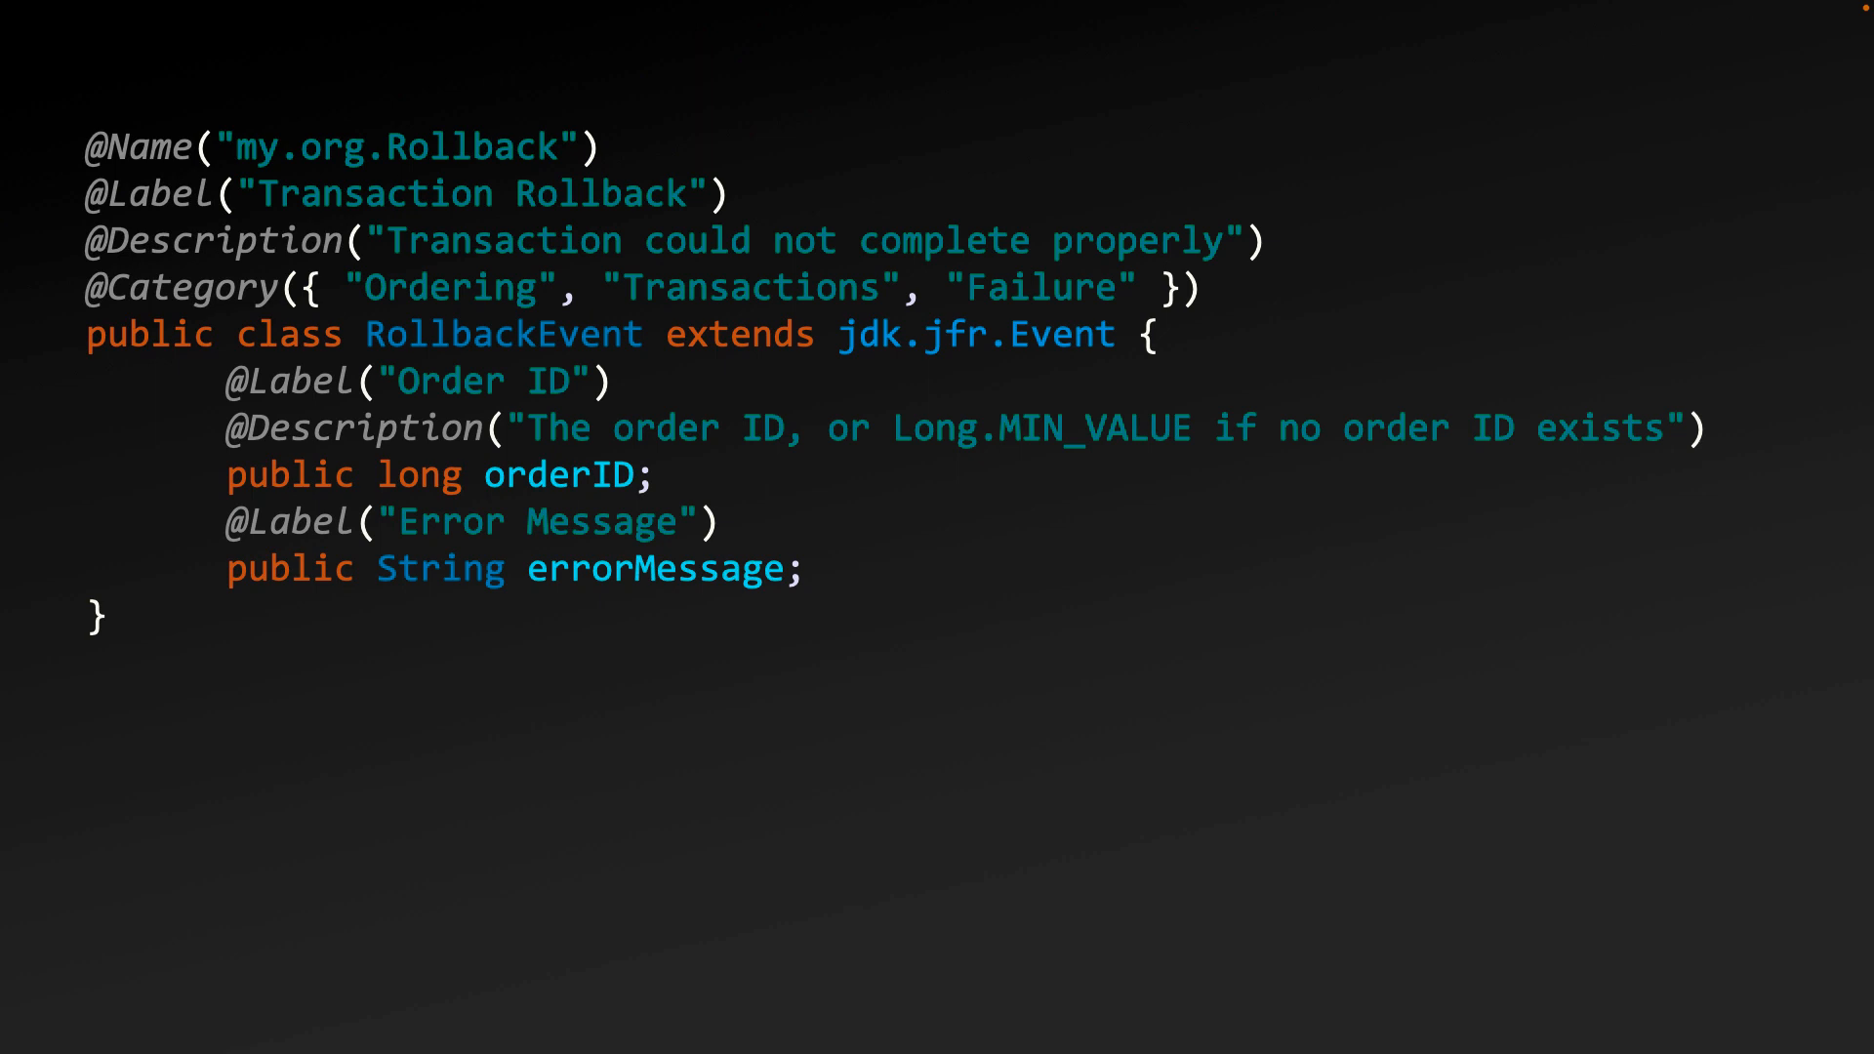
key(right)
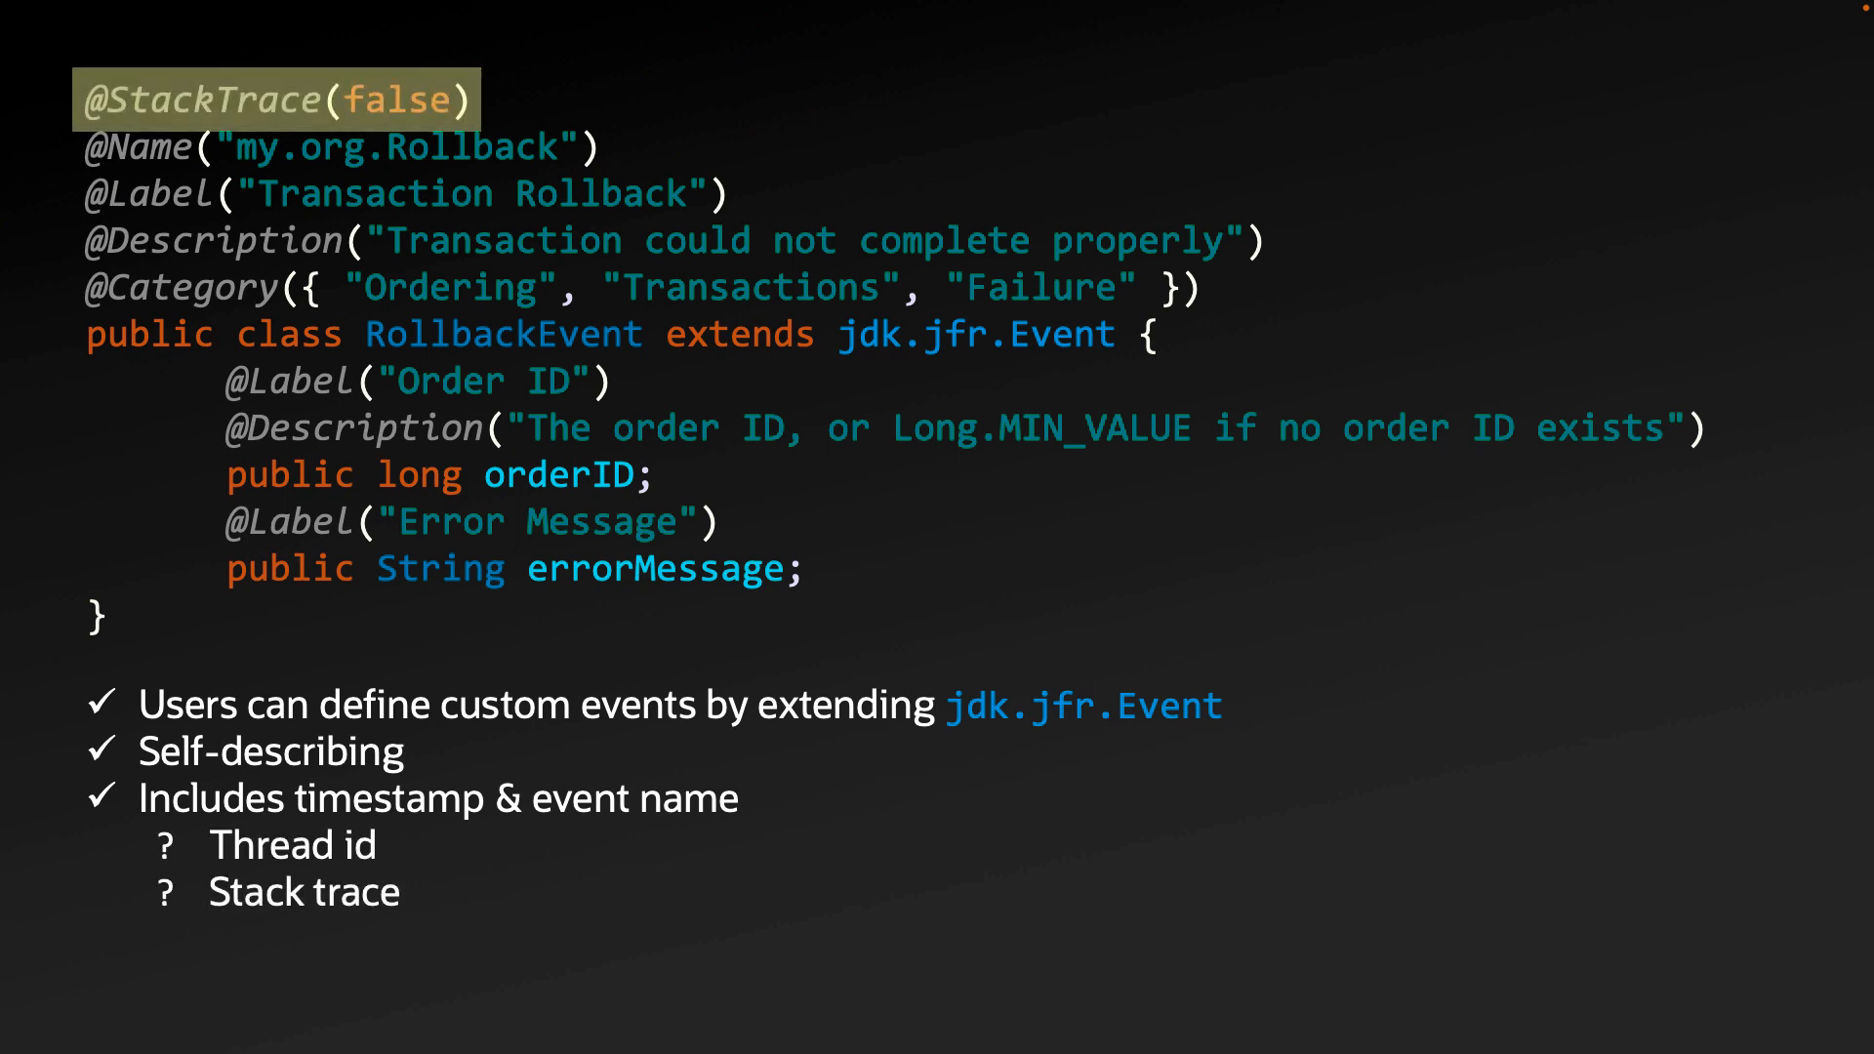
key(right)
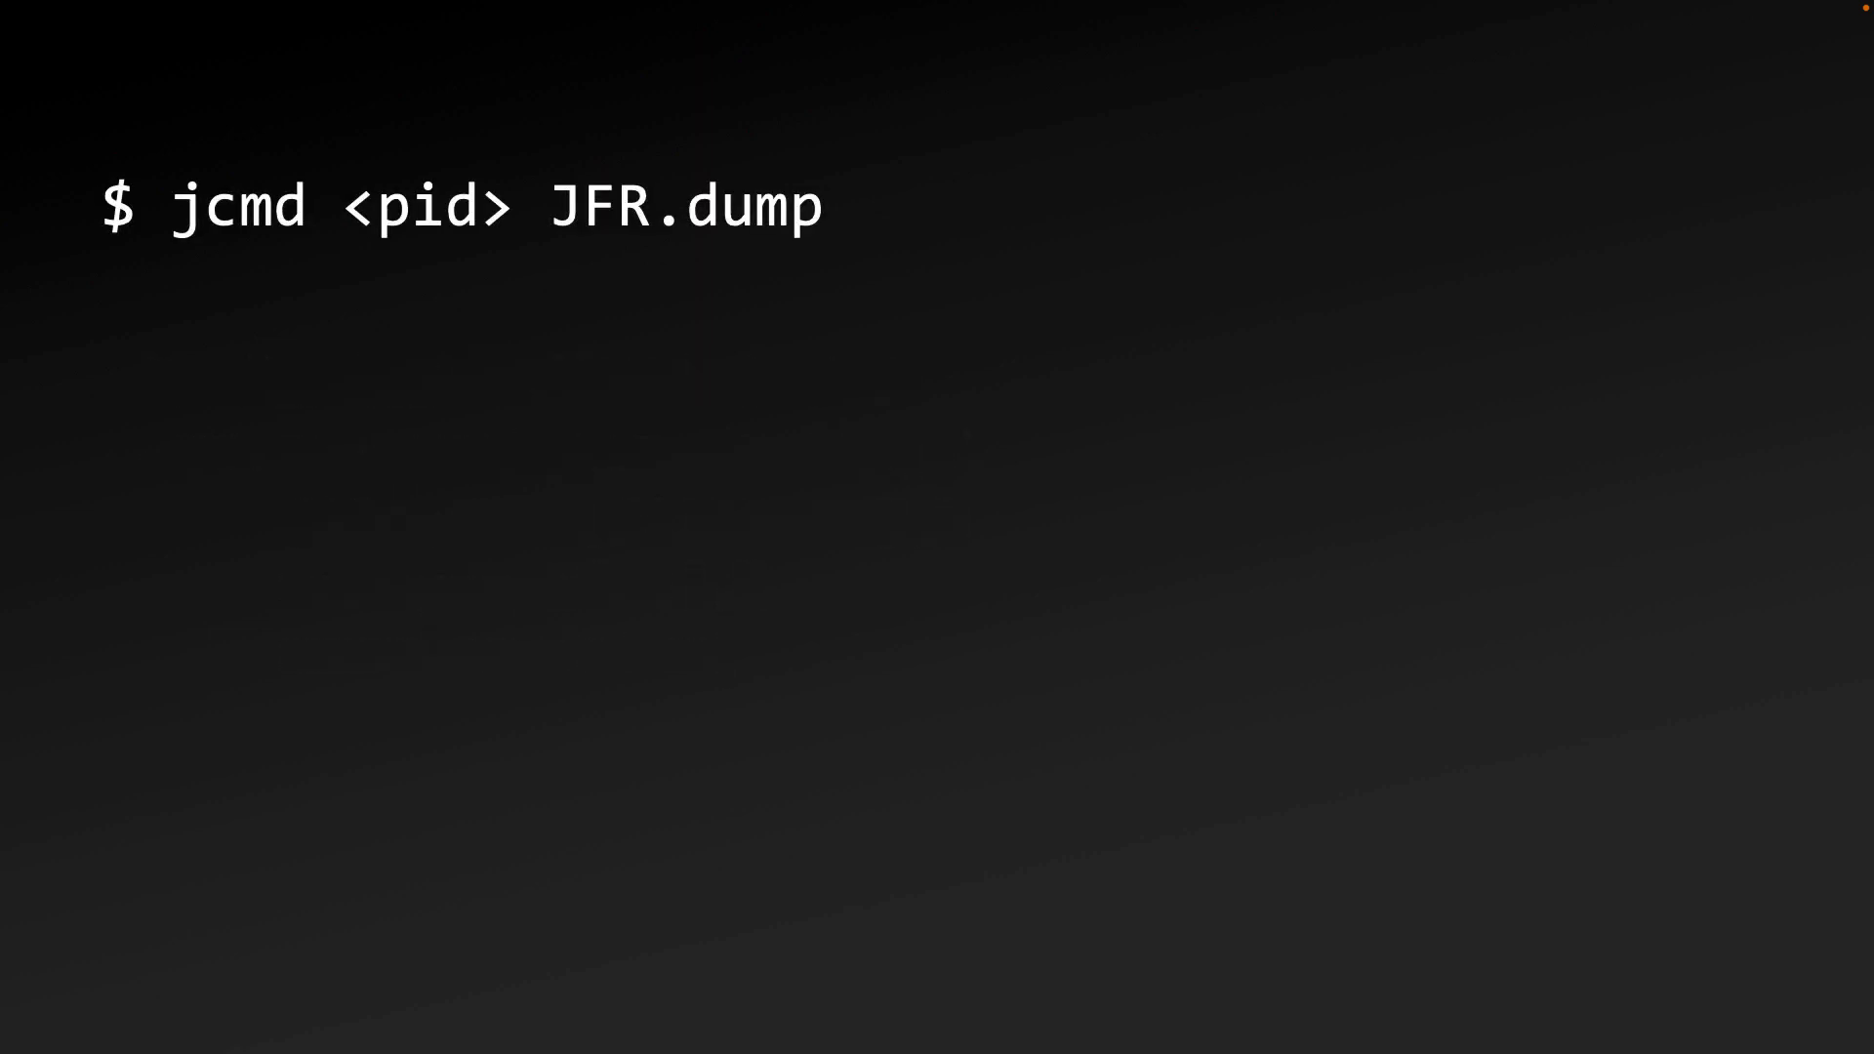